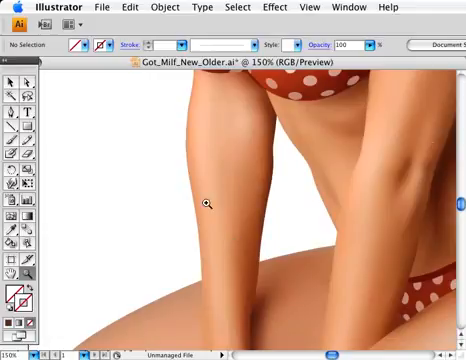
{"action": "mouse_move", "coordinate": [217, 263]}
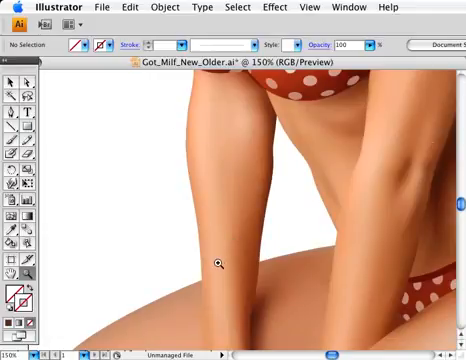
{"action": "mouse_move", "coordinate": [214, 240]}
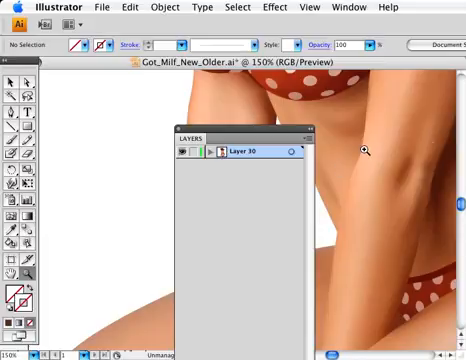
{"action": "mouse_move", "coordinate": [263, 184]}
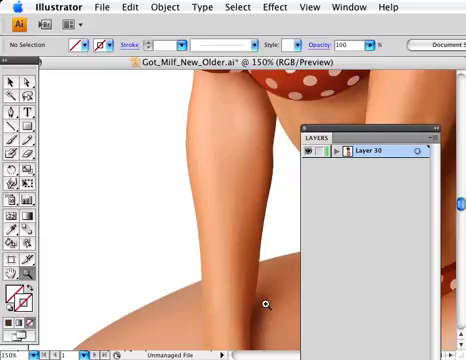
{"action": "mouse_move", "coordinate": [320, 162]}
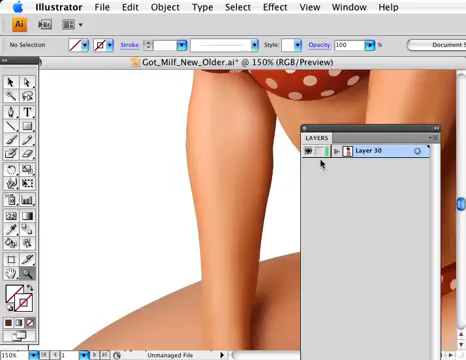
Step: Lock Layer 30 so the reference illustration can't be edited
{"action": "left_click", "coordinate": [321, 151]}
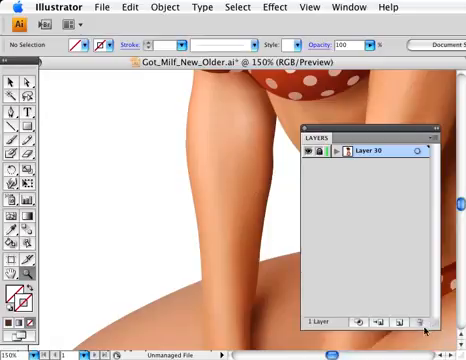
{"action": "mouse_move", "coordinate": [397, 320]}
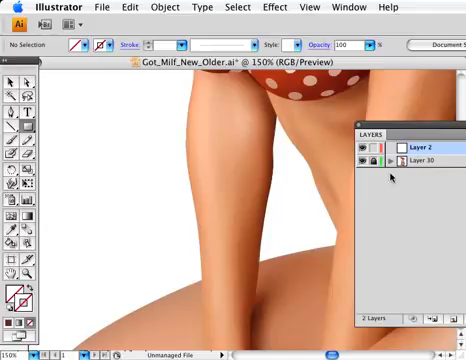
Step: Draw a rectangle over the thigh on the new Layer 2
{"action": "left_click_drag", "start_coordinate": [135, 110], "coordinate": [205, 215]}
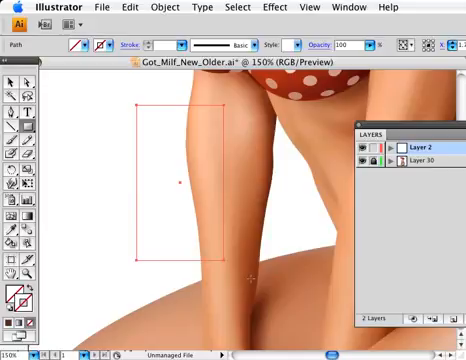
{"action": "mouse_move", "coordinate": [178, 210]}
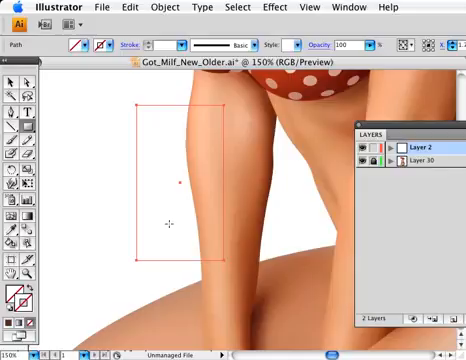
{"action": "mouse_move", "coordinate": [226, 210]}
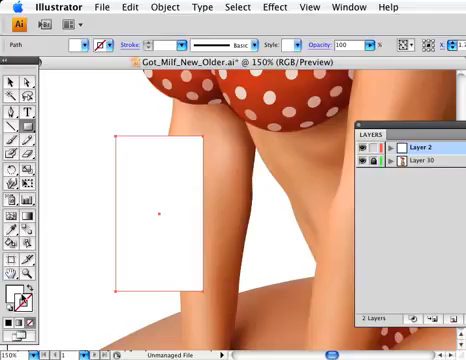
{"action": "mouse_move", "coordinate": [94, 306]}
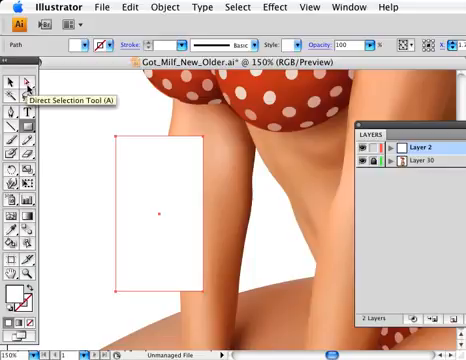
{"action": "mouse_move", "coordinate": [10, 217]}
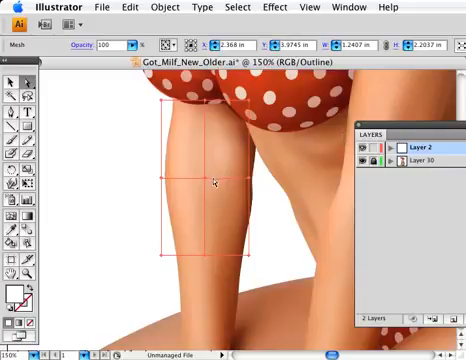
{"action": "mouse_move", "coordinate": [205, 184]}
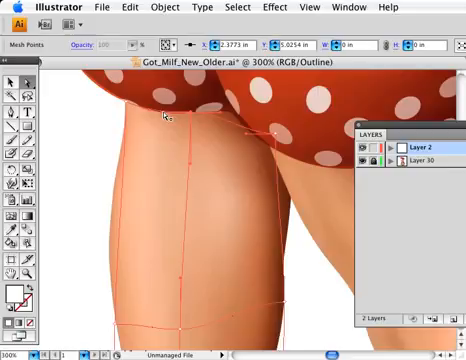
{"action": "mouse_move", "coordinate": [285, 140]}
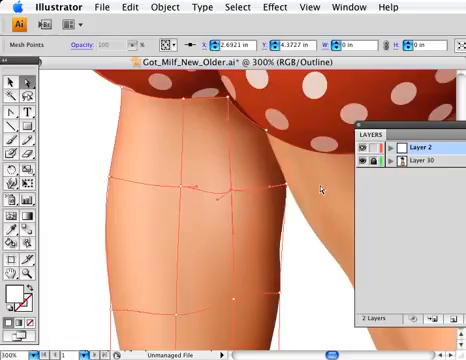
{"action": "mouse_move", "coordinate": [182, 192]}
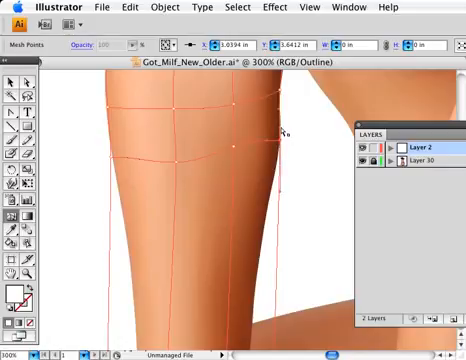
{"action": "mouse_move", "coordinate": [196, 157]}
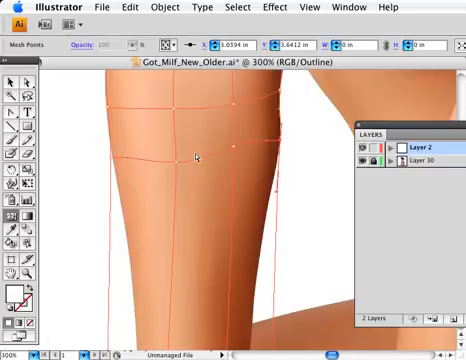